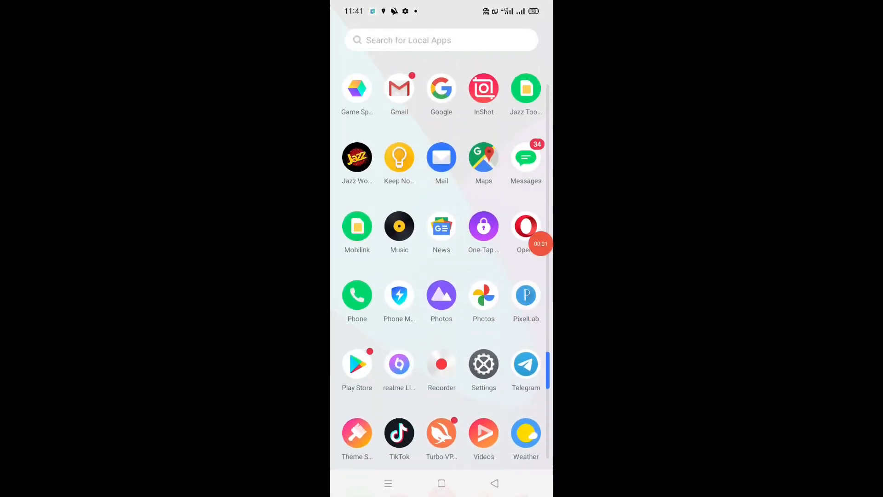
# Scroll the app drawer to reach the Google app.
pyautogui.scroll(-3)
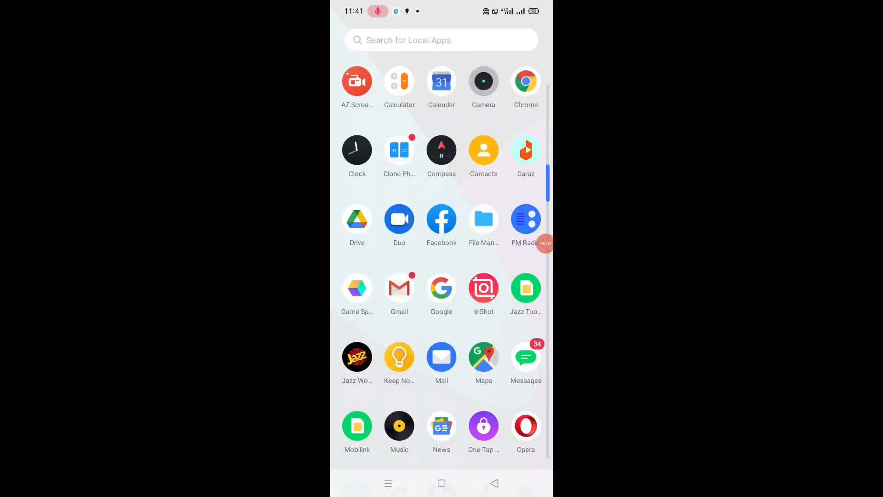
pyautogui.scroll(-3)
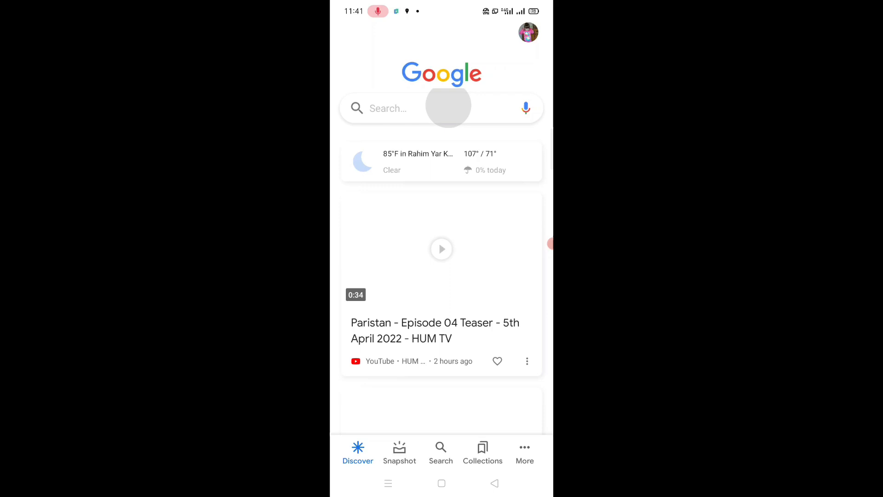
# Search Google for 'telegram free number'.
pyautogui.click(441, 108)
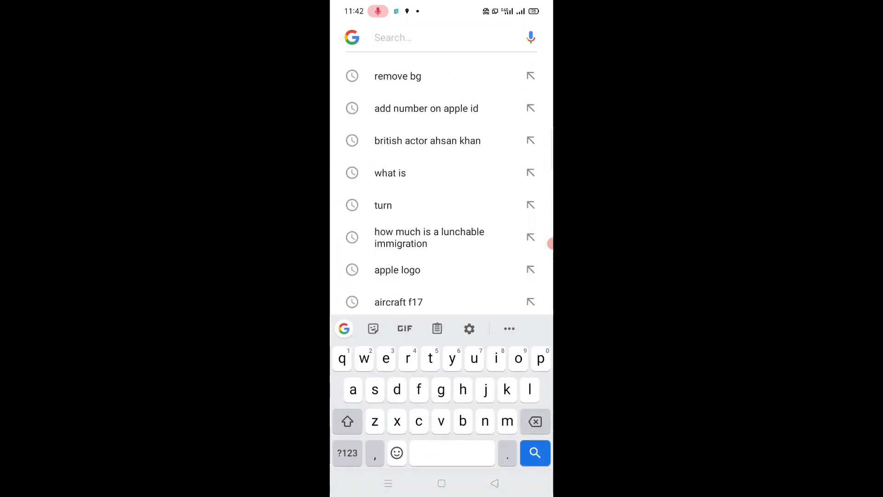
pyautogui.write('tele')
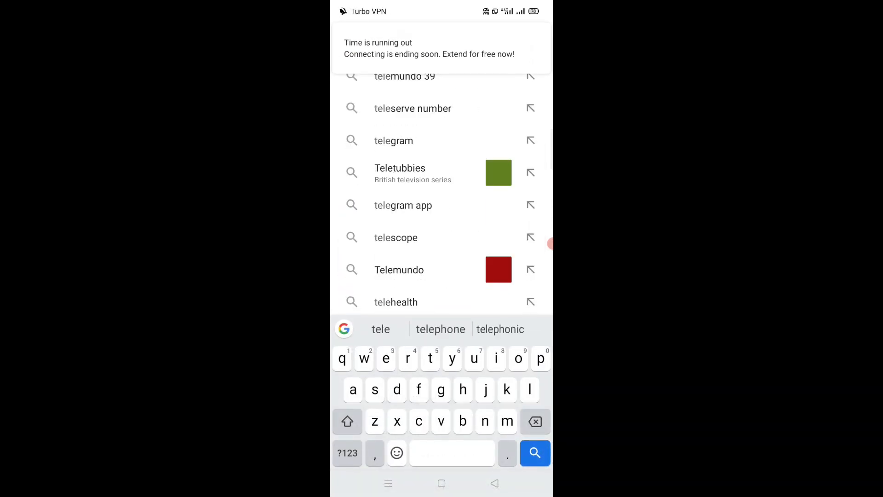
pyautogui.click(353, 359)
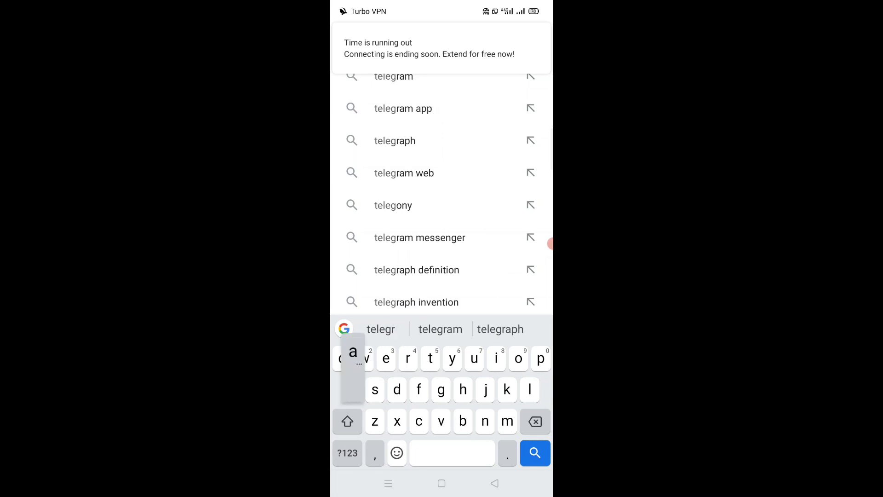
pyautogui.click(354, 359)
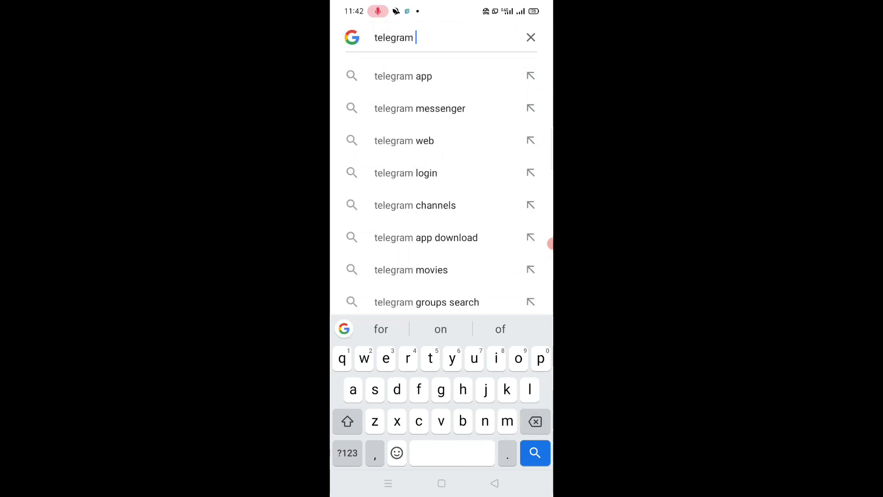
pyautogui.write('freenumber')
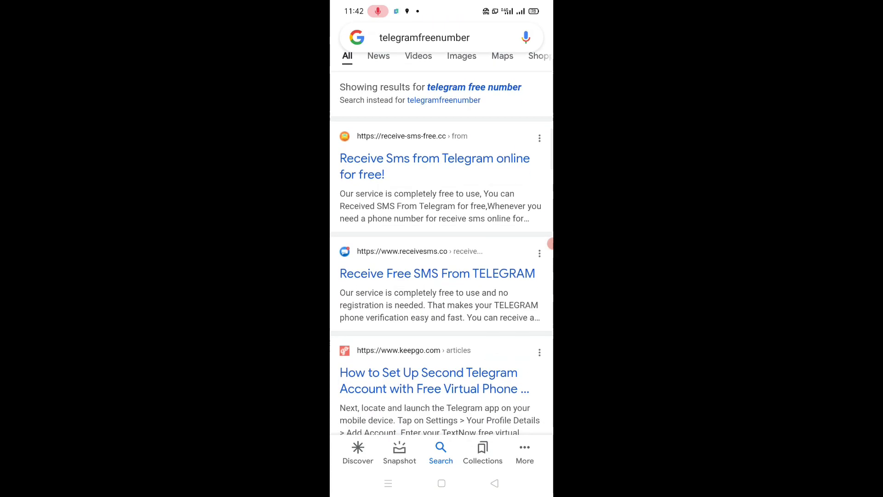
# Open the Receive-Sms-Free.cc result and dismiss the advertisement on its number list.
pyautogui.scroll(-3)
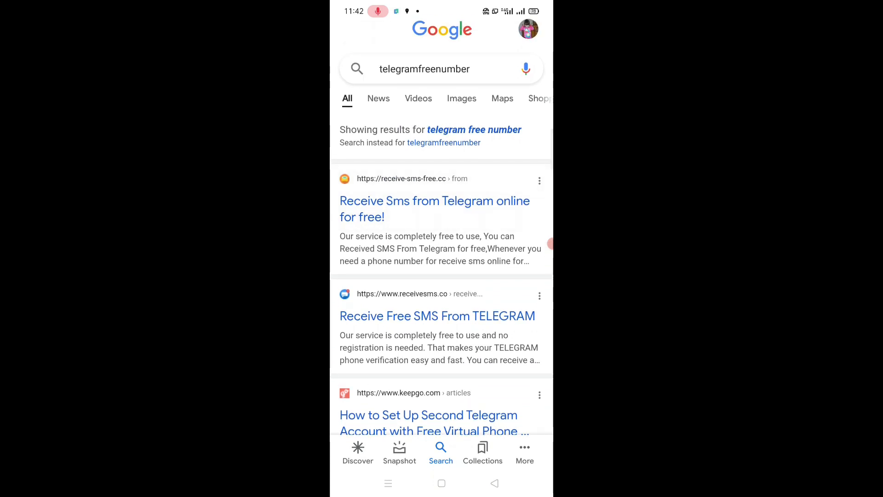
pyautogui.click(434, 209)
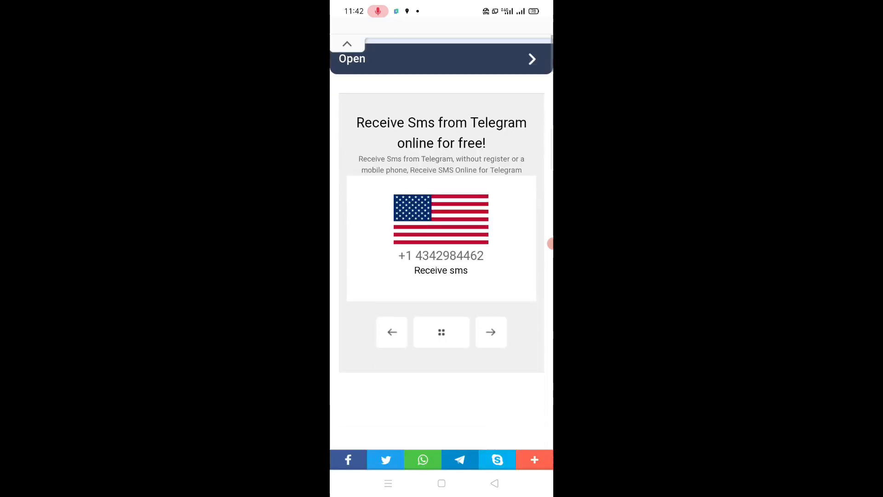
pyautogui.scroll(-3)
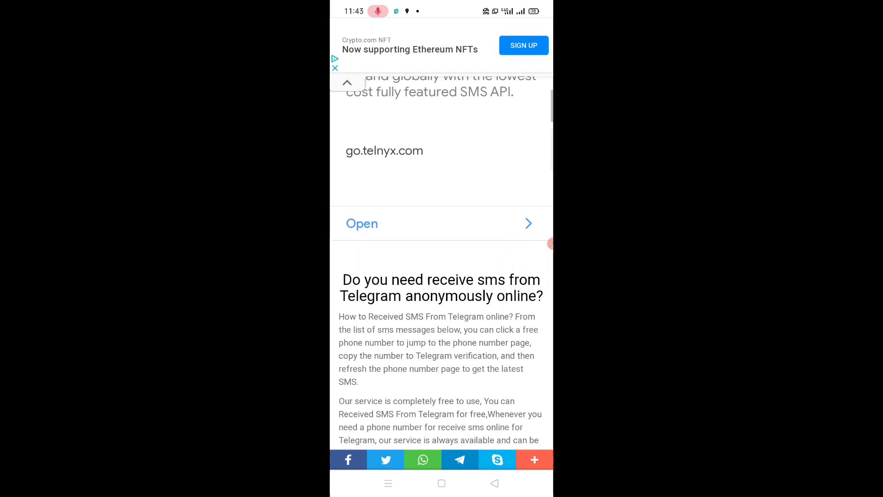
pyautogui.scroll(-3)
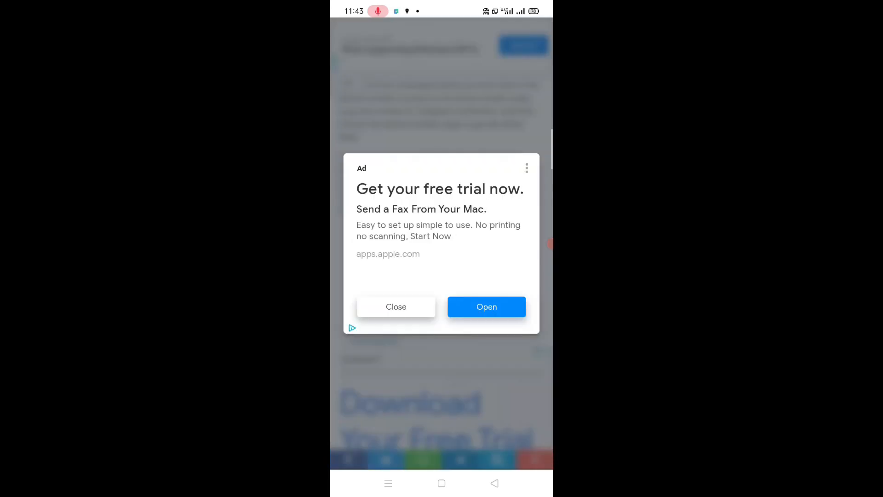
pyautogui.click(396, 307)
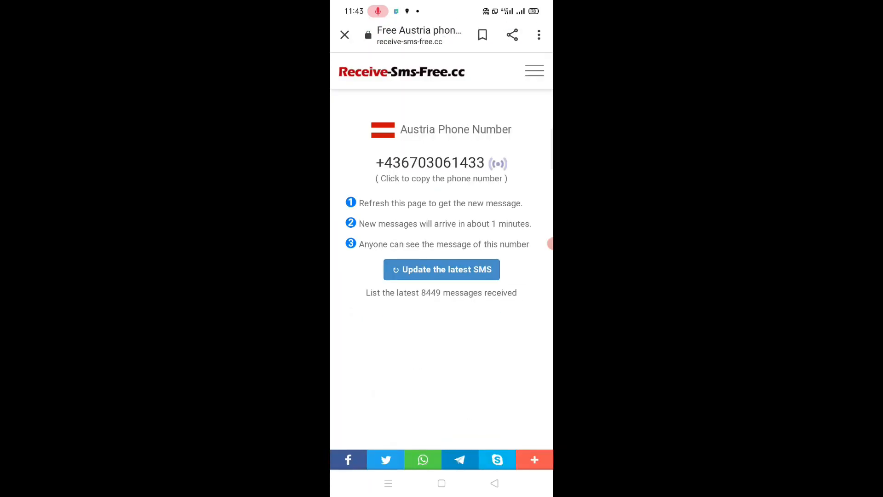
pyautogui.click(429, 163)
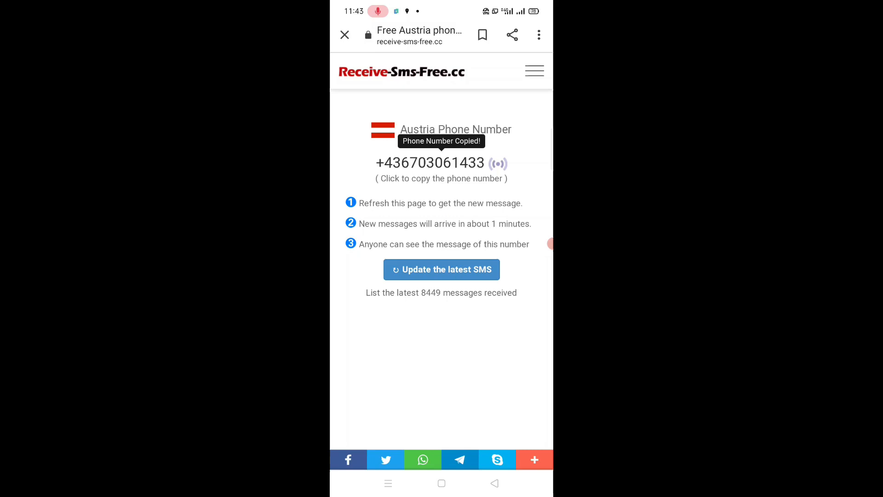
pyautogui.click(431, 163)
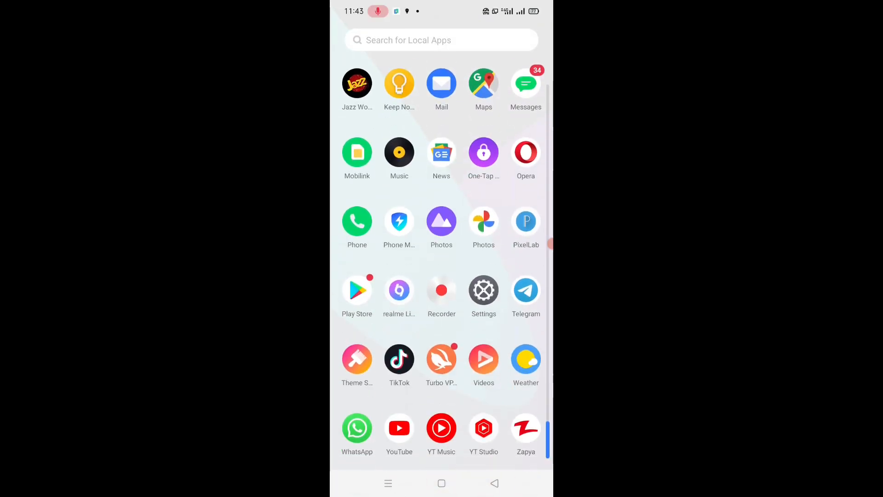
# Launch Telegram, start messaging and allow it to make and manage phone calls.
pyautogui.click(526, 290)
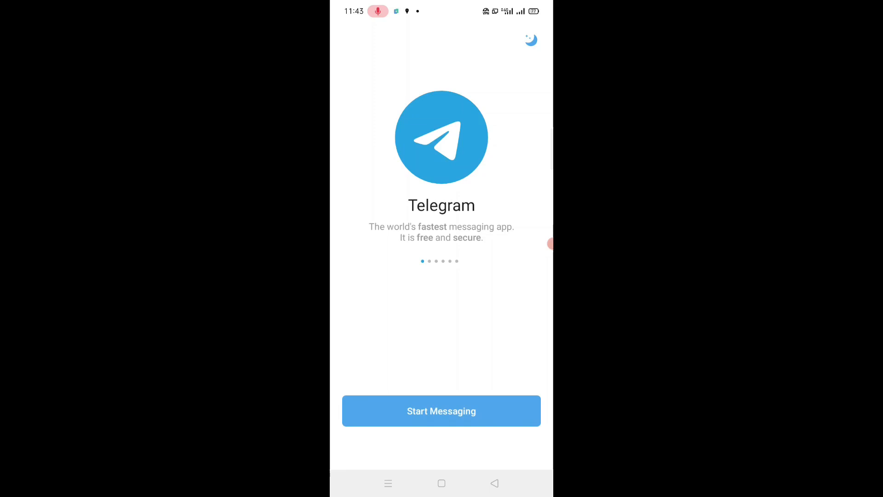
pyautogui.click(441, 410)
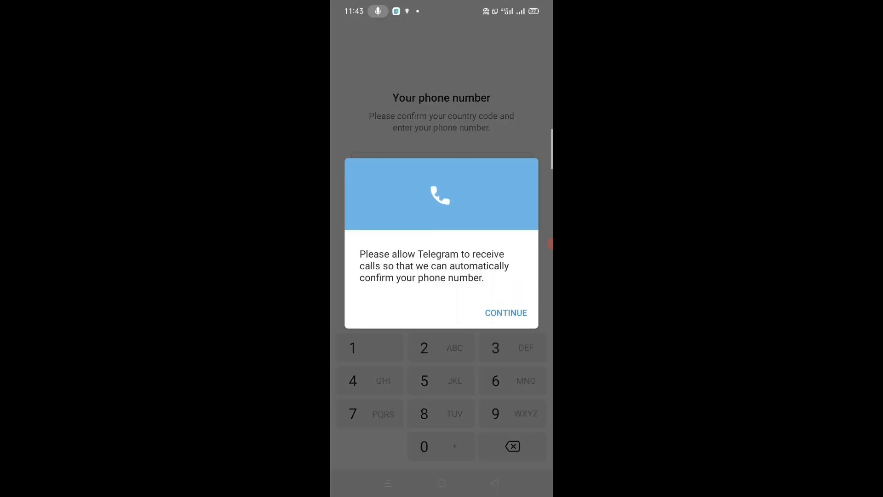
pyautogui.click(505, 313)
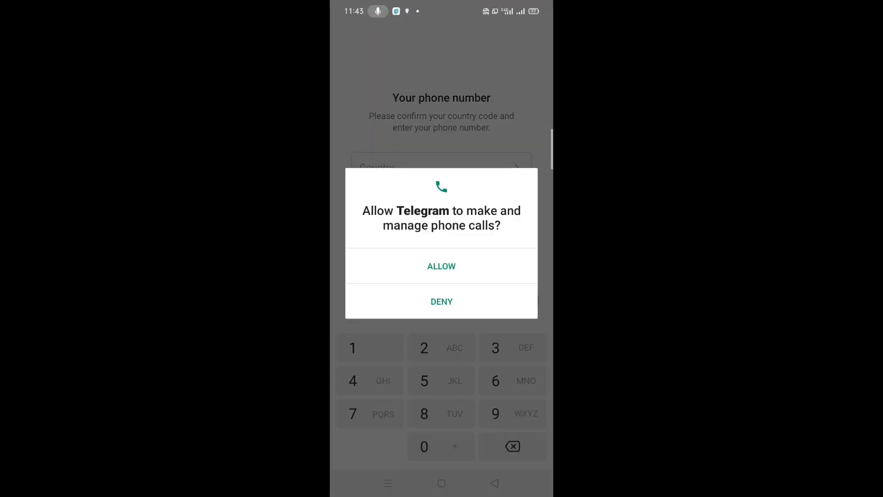
pyautogui.click(440, 266)
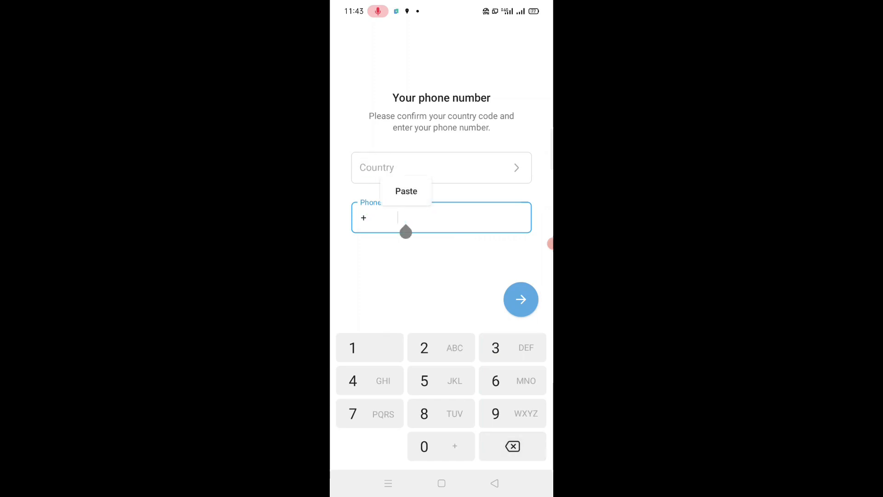
# Paste the copied Austria number with its country code and submit it for verification.
pyautogui.click(406, 191)
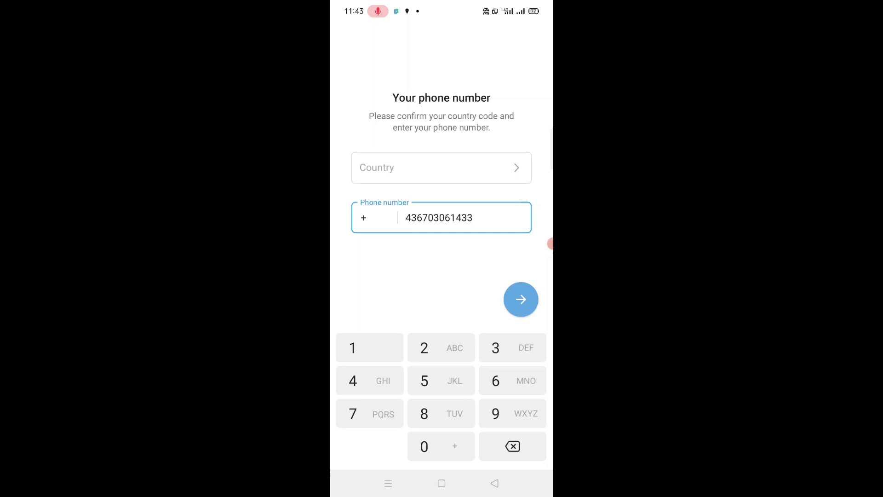
pyautogui.click(441, 168)
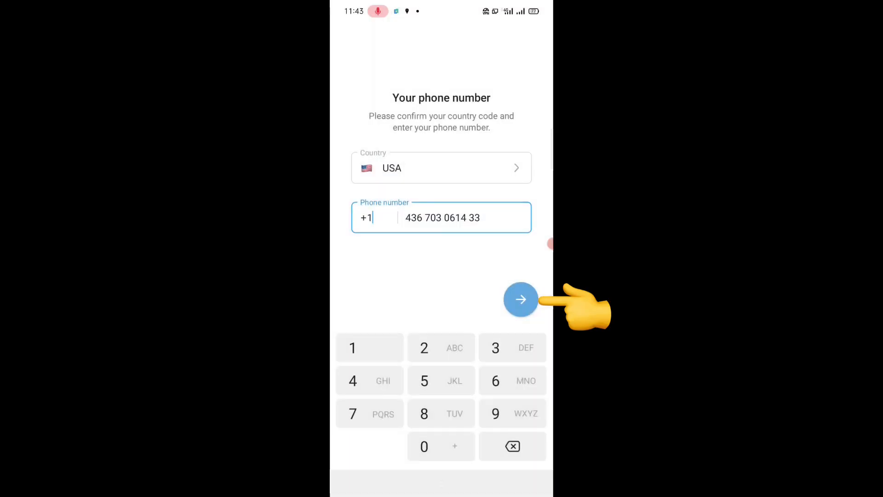
pyautogui.click(520, 299)
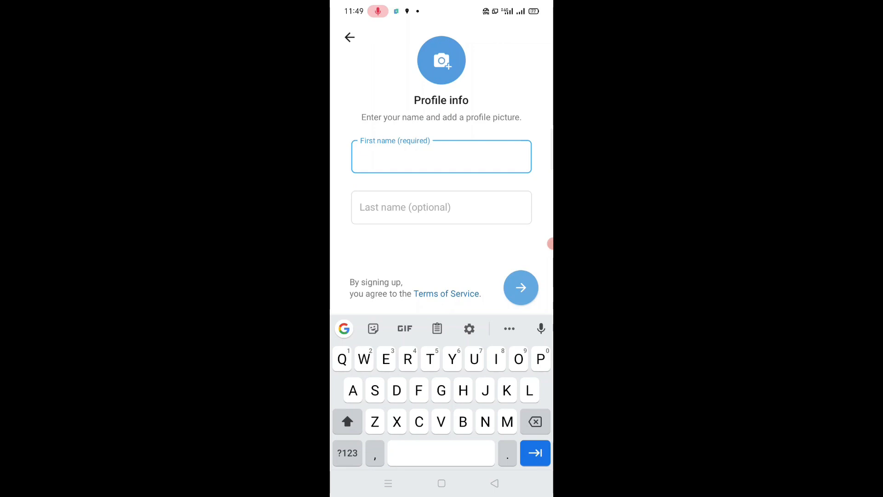
# Enter first name 'Haim' and last name 'obiles' and finish sign-up.
pyautogui.write('Haim')
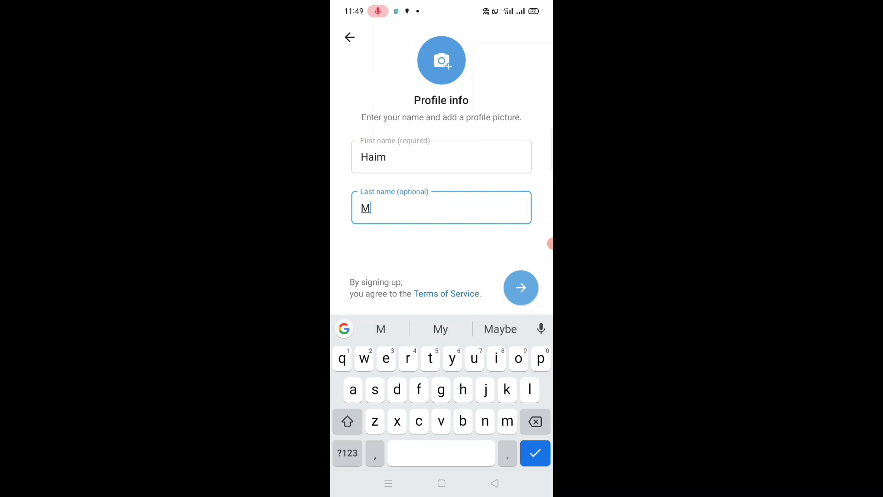
pyautogui.write('obil')
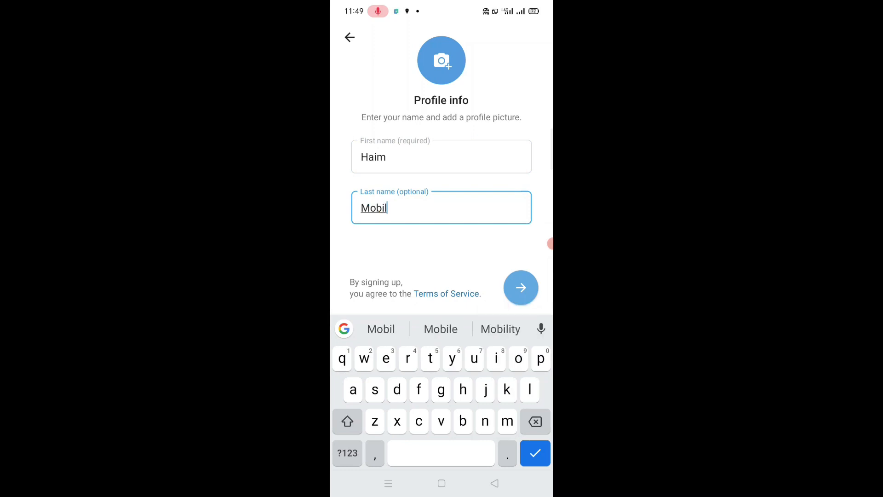
pyautogui.write('es')
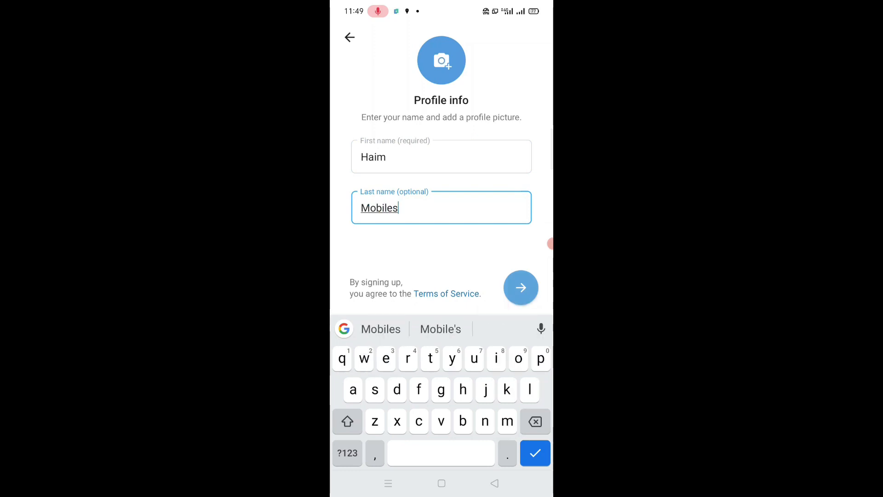
pyautogui.click(521, 287)
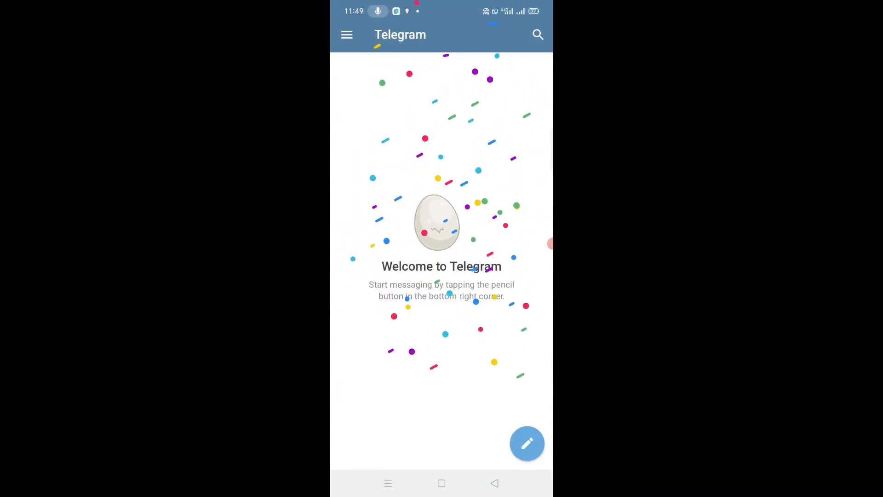
# Allow Telegram to access contacts and photos, media and files.
pyautogui.click(526, 443)
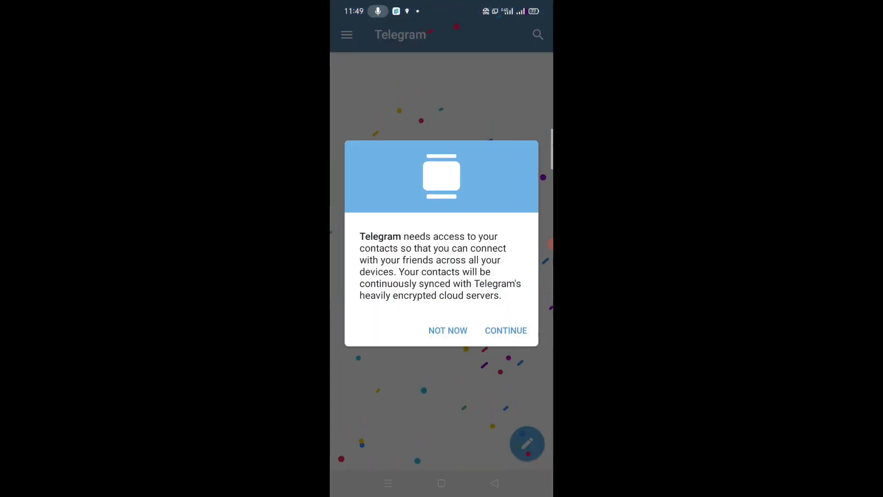
pyautogui.click(448, 330)
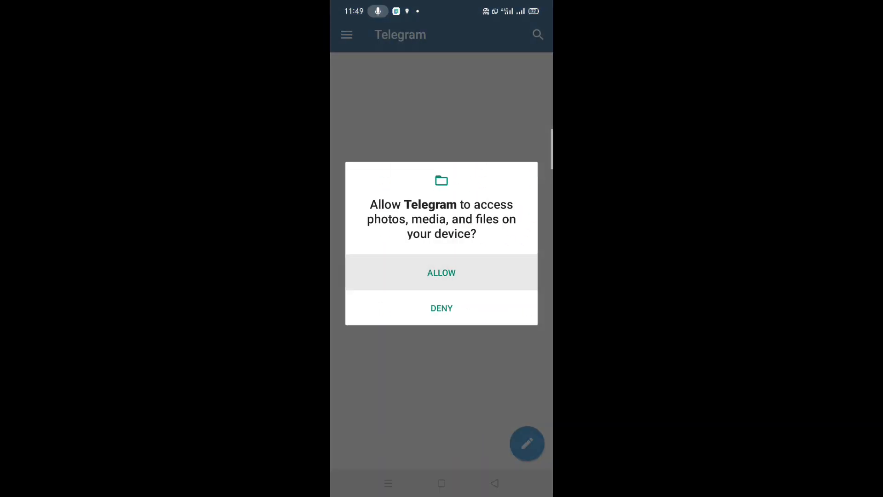
pyautogui.click(441, 272)
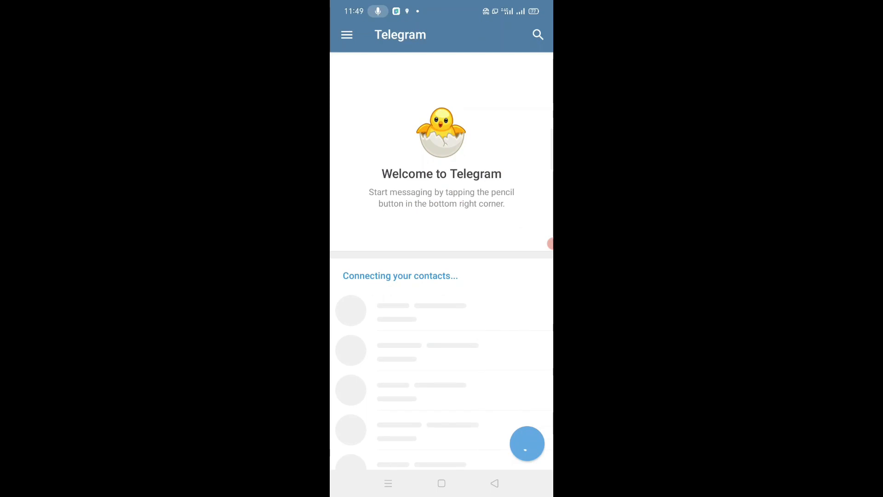